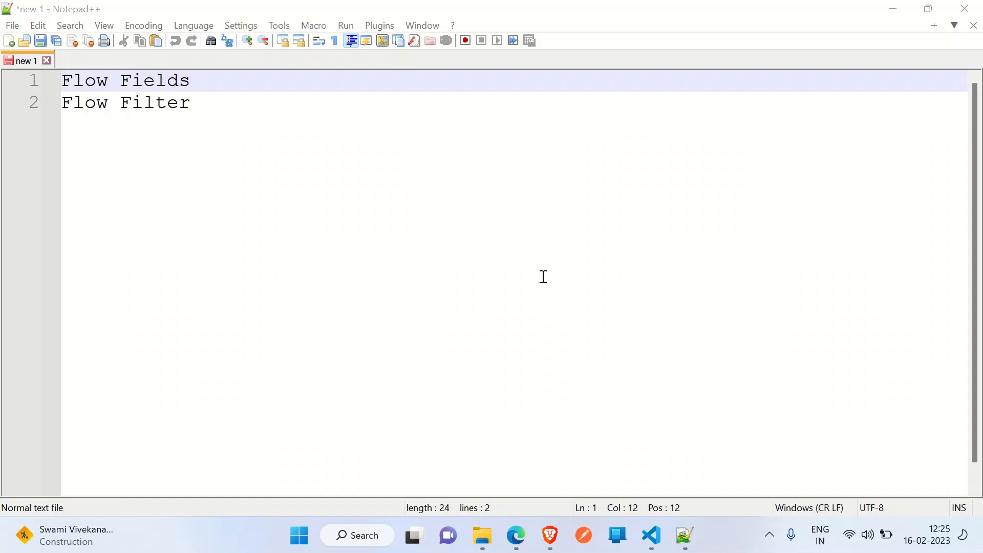
# Switch from the Notepad++ notes to the FlowFieldsDemo table in Visual Studio Code
pyautogui.click(651, 536)
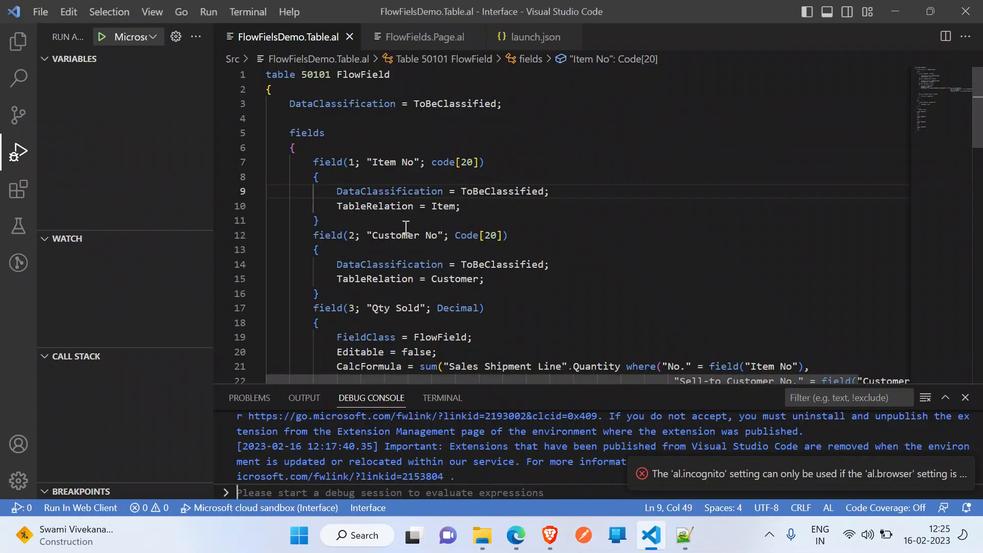
pyautogui.moveTo(18, 41)
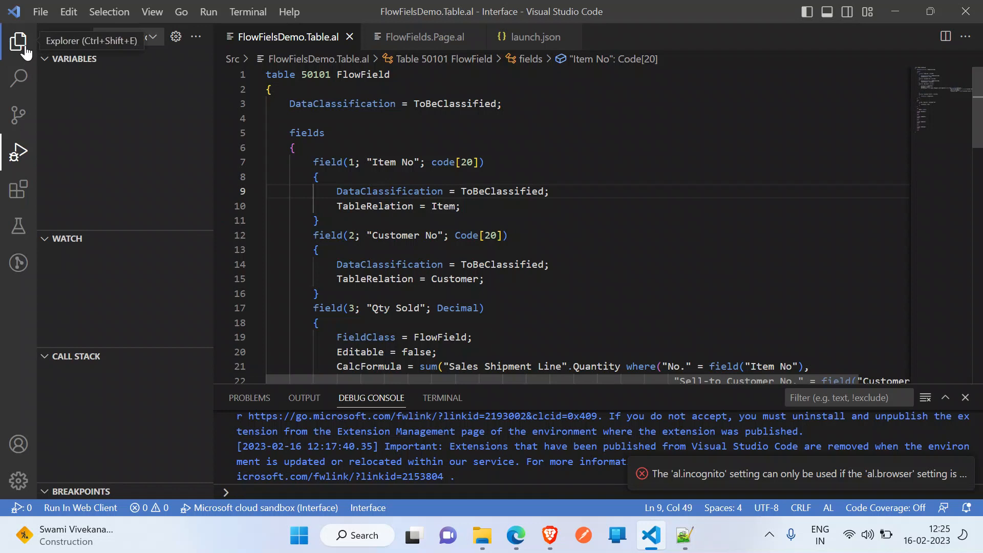
# Collapse the Run and Debug side bar to view the full Qty Sold CalcFormula
pyautogui.click(18, 42)
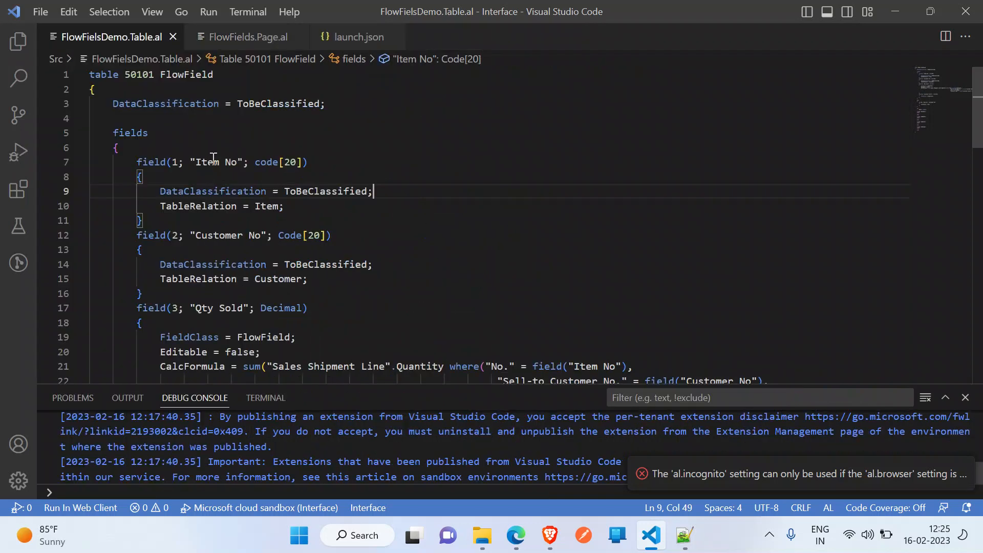
pyautogui.moveTo(442, 385)
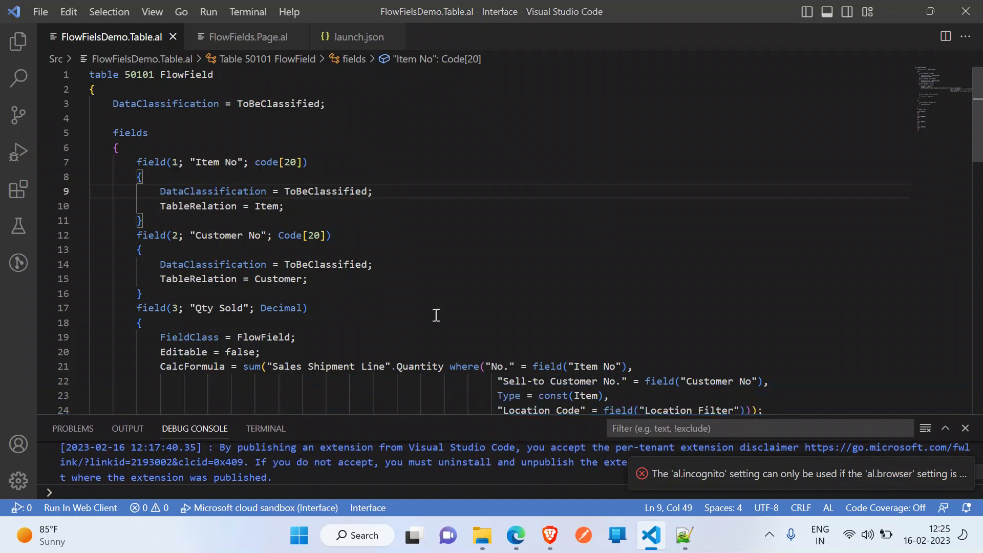
pyautogui.click(373, 191)
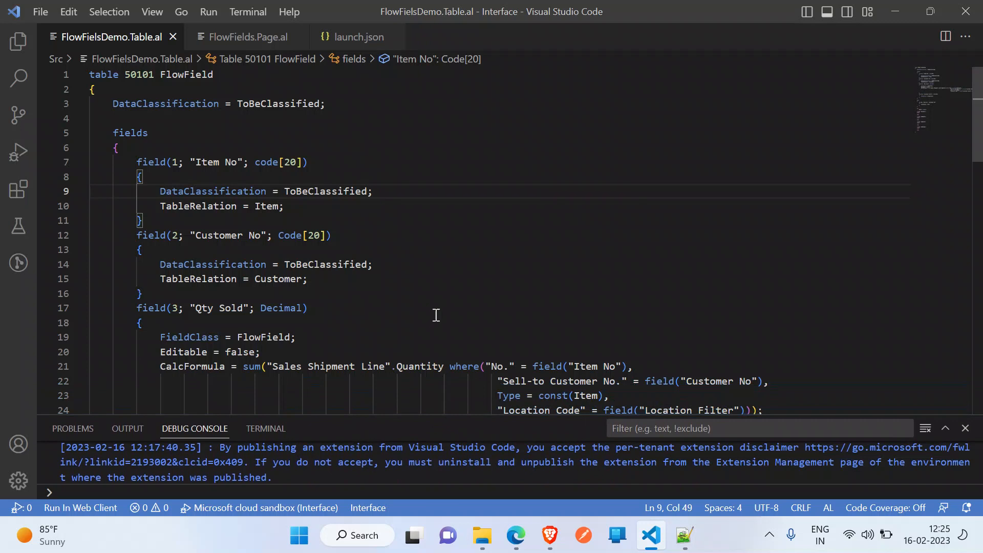
pyautogui.click(373, 191)
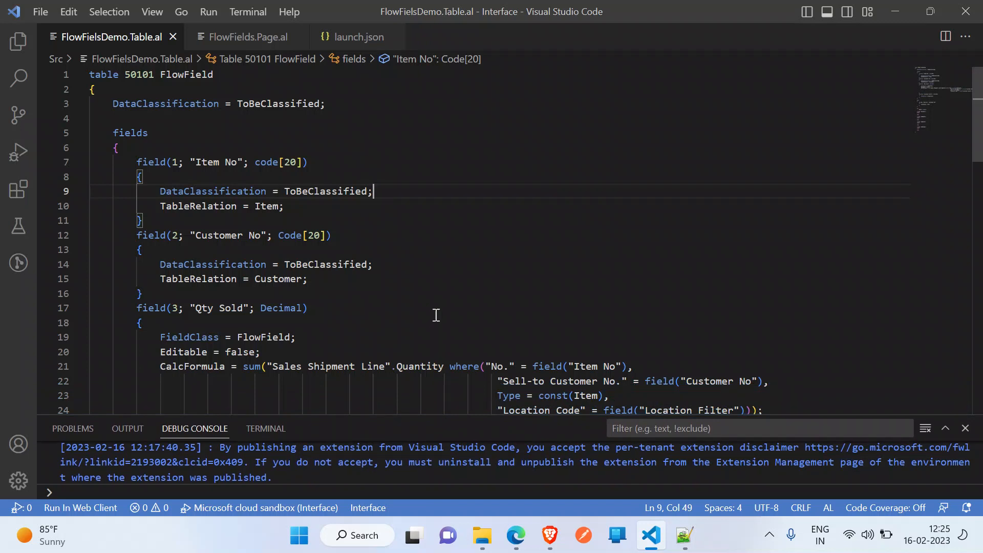
pyautogui.moveTo(376, 284)
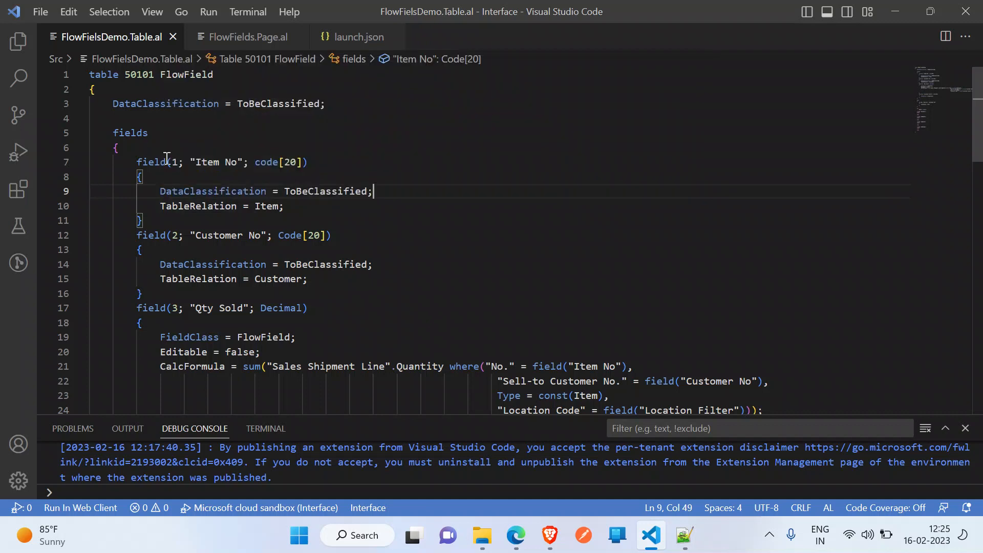
pyautogui.moveTo(176, 131)
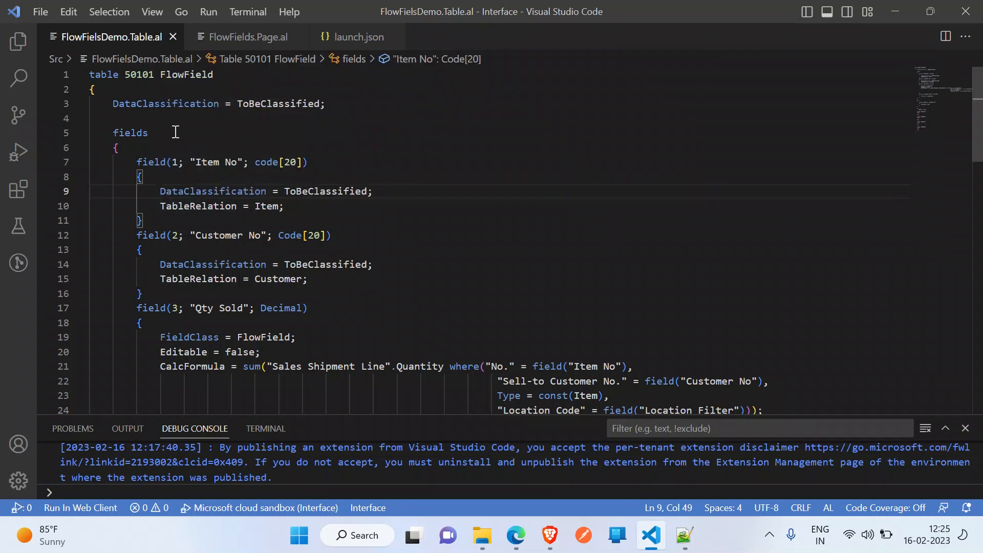
pyautogui.doubleClick(216, 178)
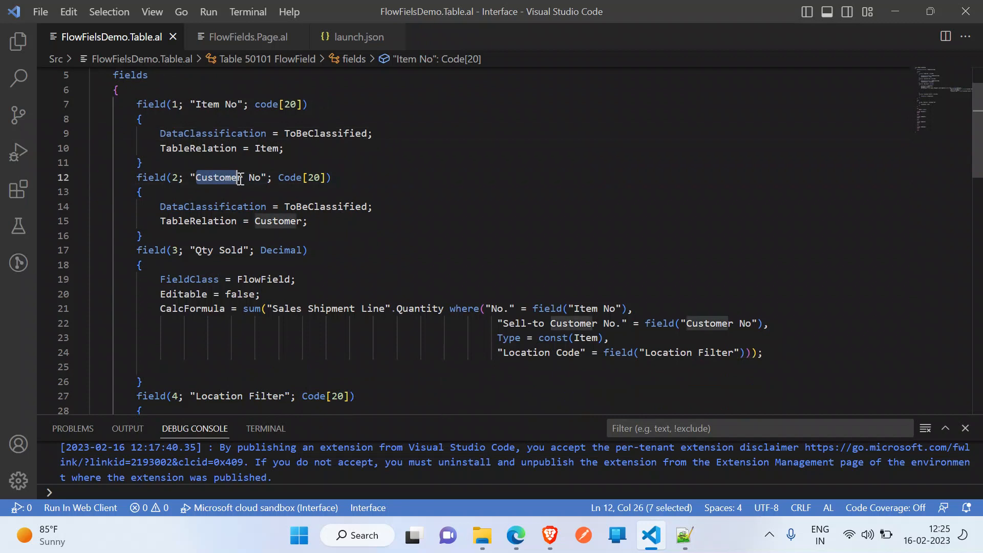
pyautogui.doubleClick(222, 251)
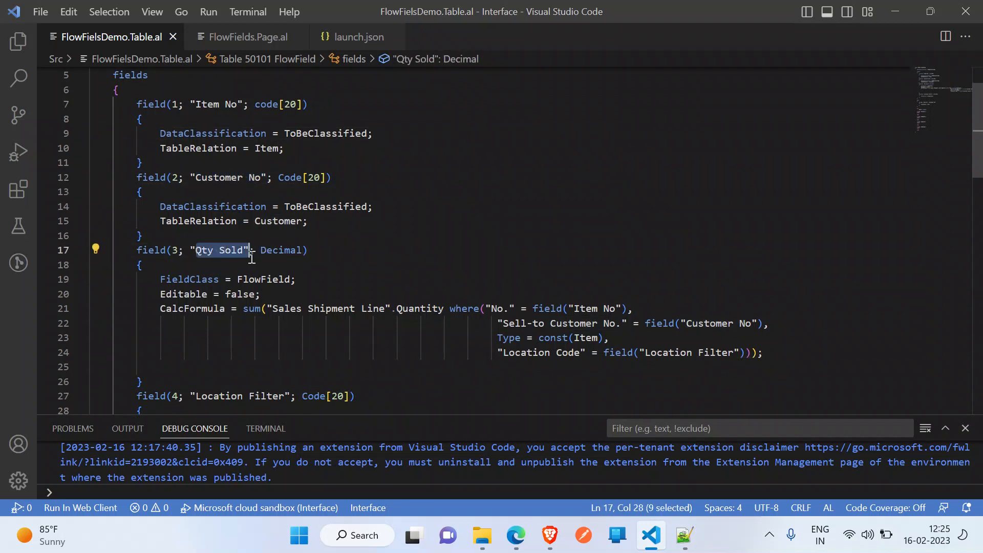
pyautogui.moveTo(210, 115)
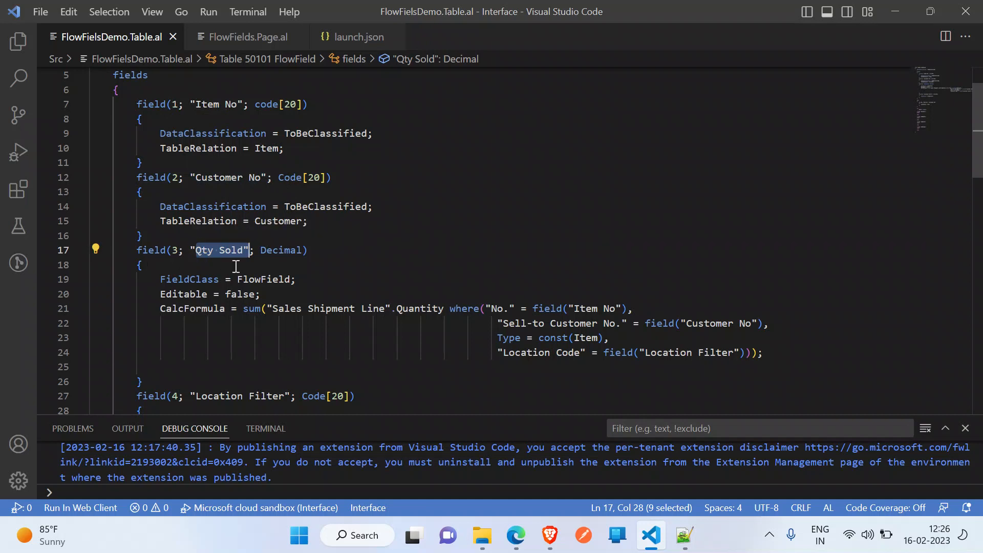
pyautogui.moveTo(170, 286)
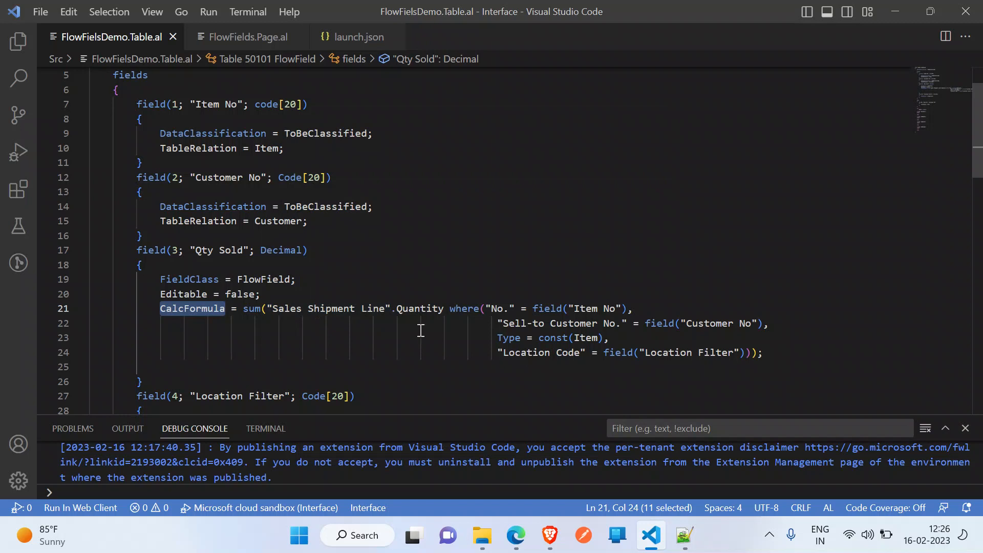
pyautogui.moveTo(155, 82)
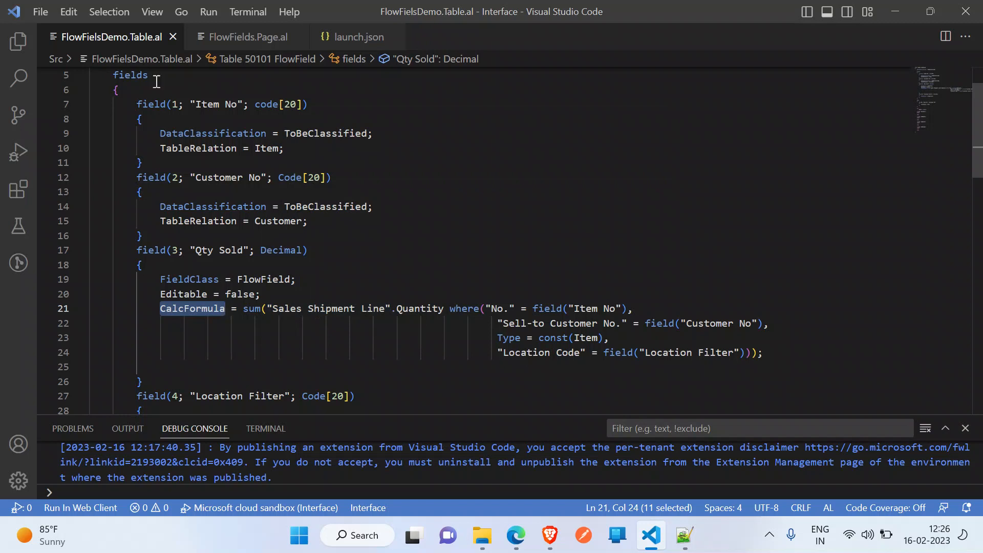
pyautogui.moveTo(584, 319)
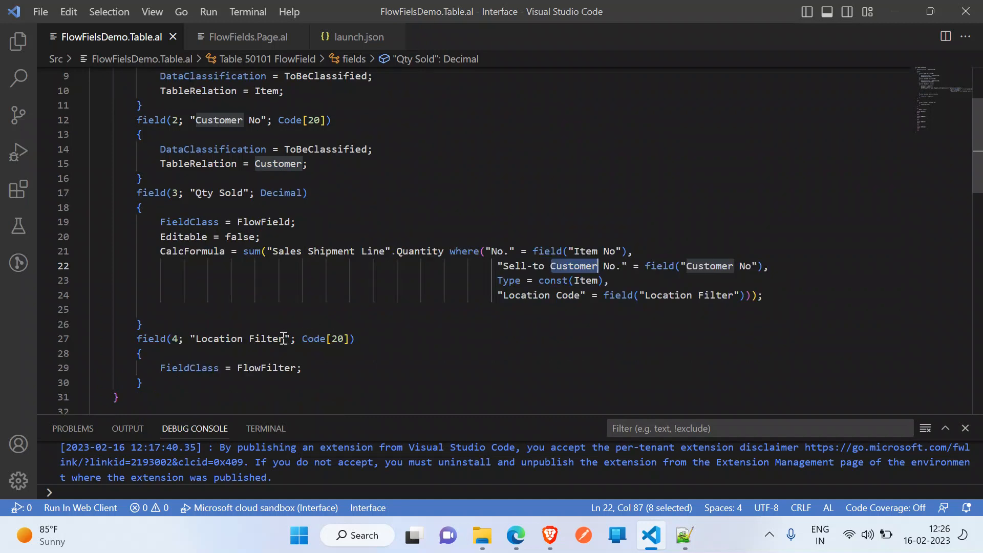
pyautogui.moveTo(219, 339)
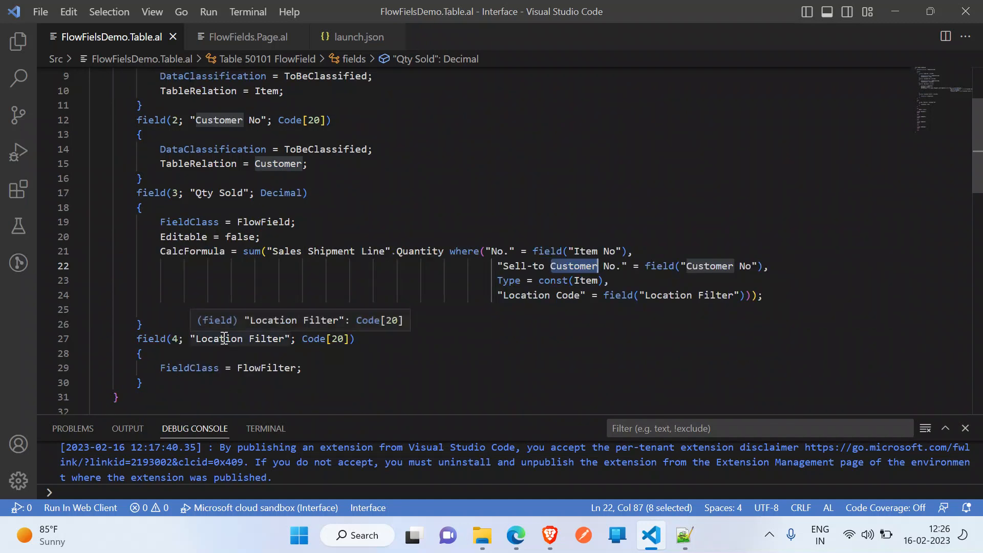
pyautogui.moveTo(342, 240)
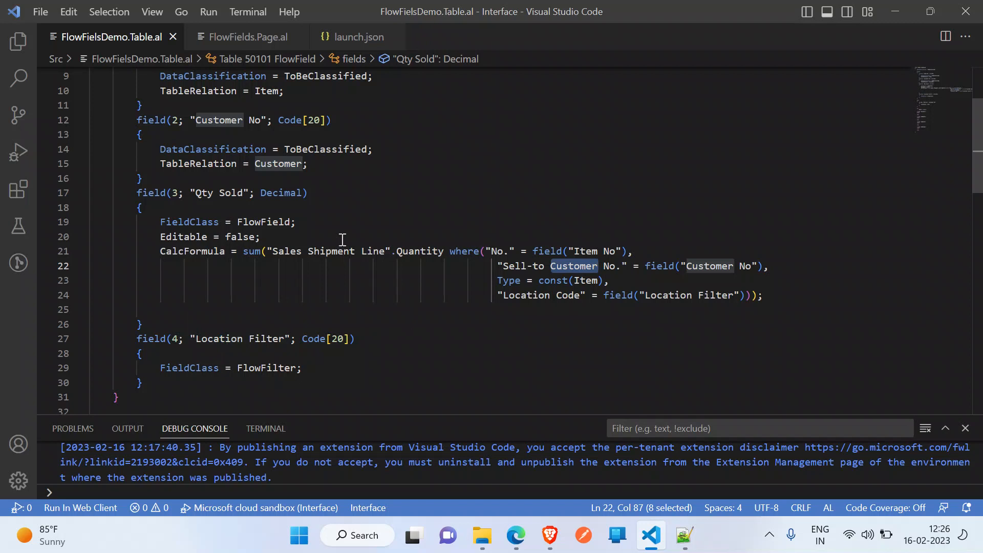
pyautogui.moveTo(295, 337)
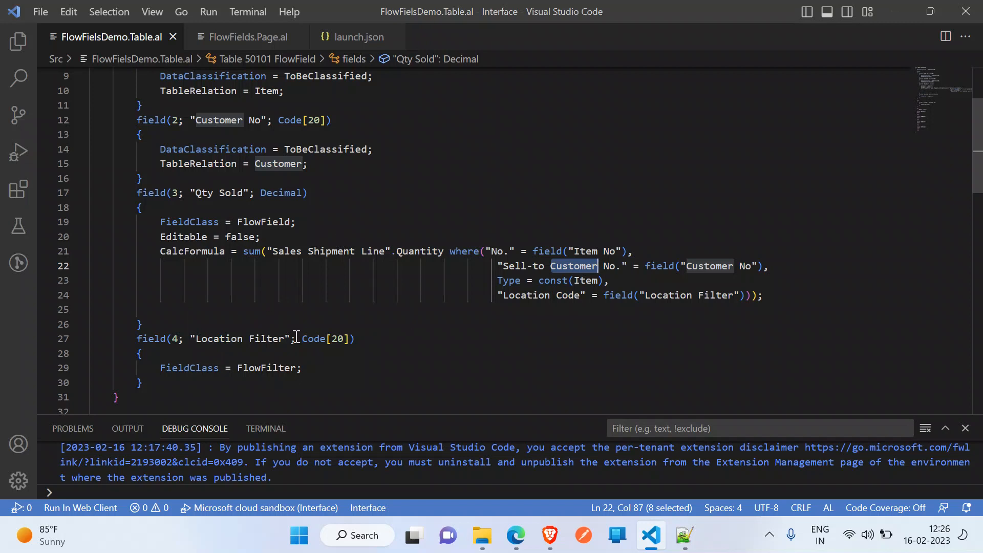
pyautogui.moveTo(227, 338)
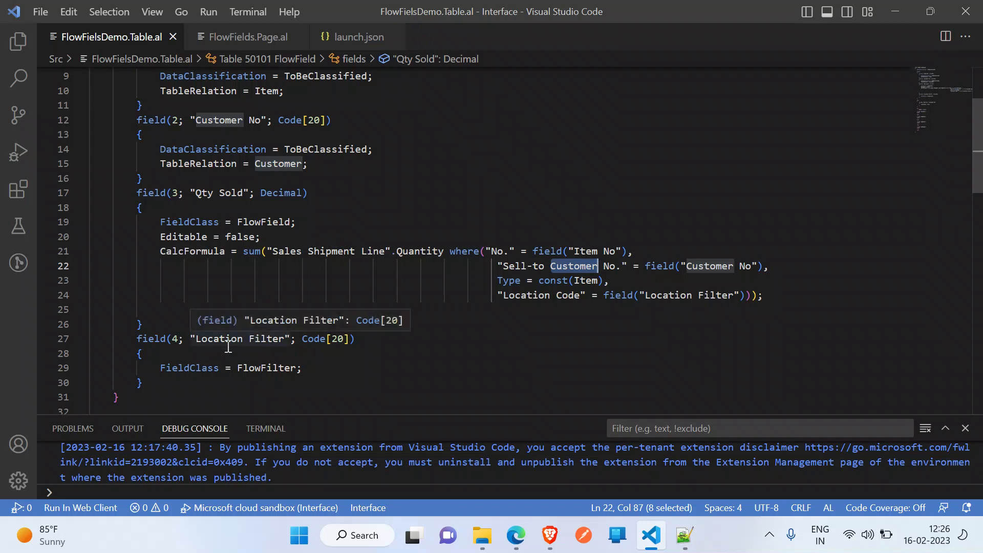
pyautogui.moveTo(569, 295)
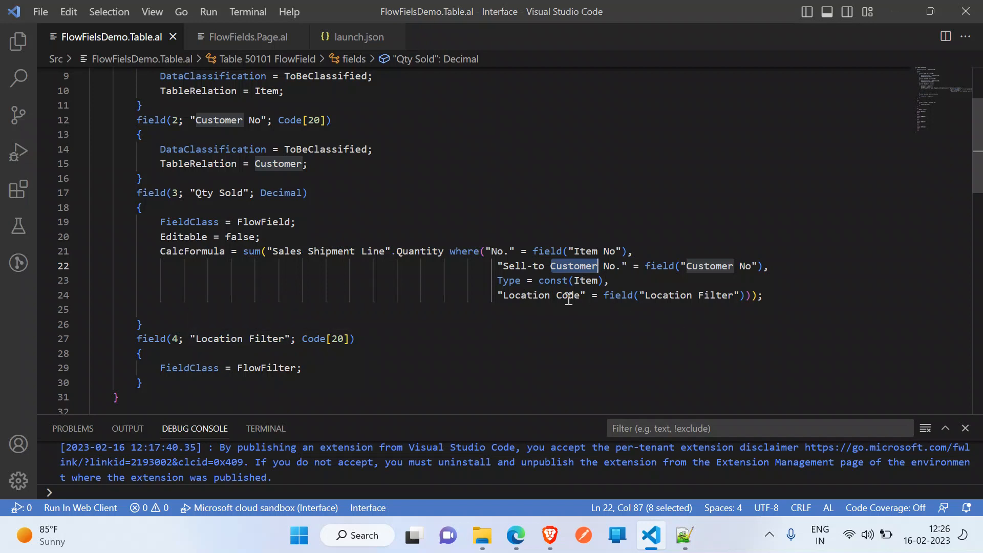
# Review the Location Filter FlowFilter field, selecting 'Code' in Location Code
pyautogui.doubleClick(568, 295)
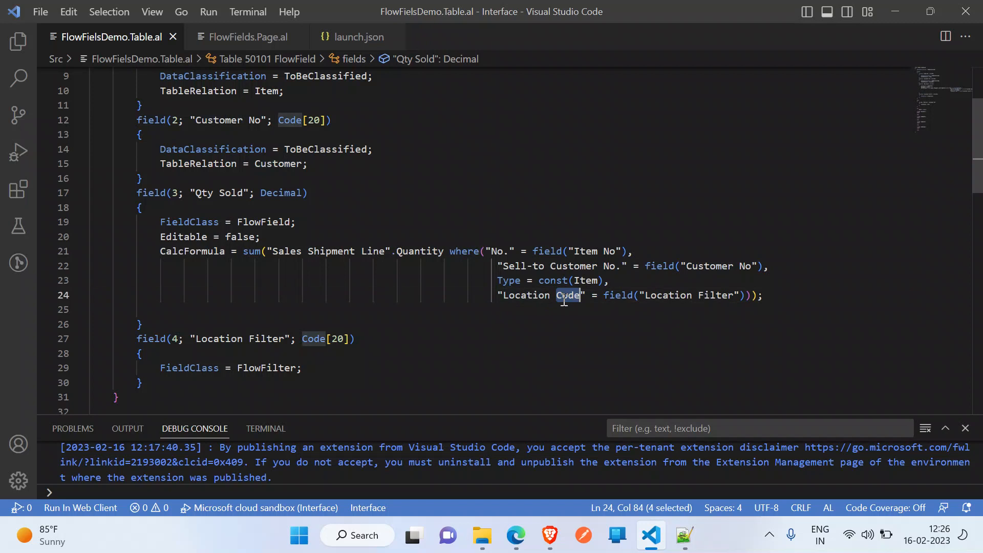
pyautogui.moveTo(219, 149)
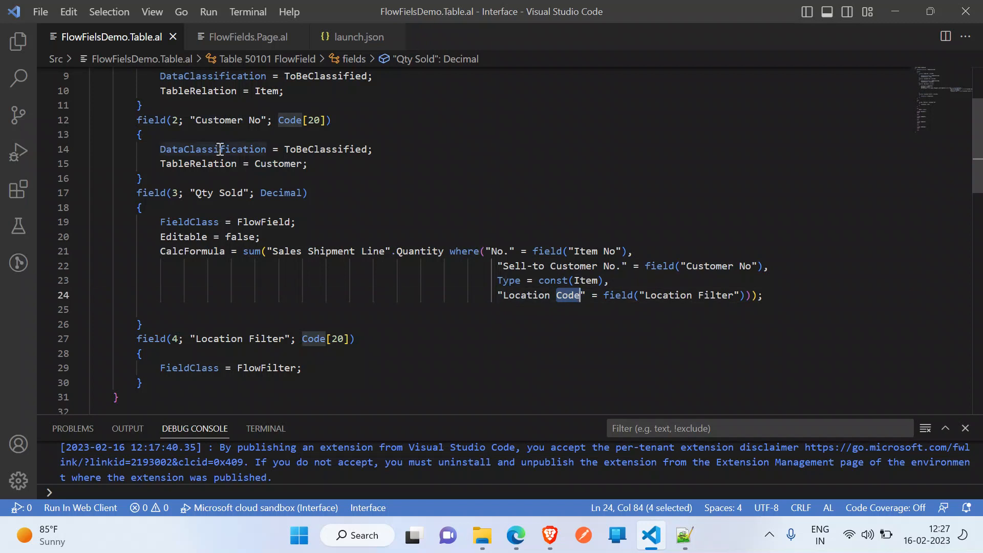
pyautogui.moveTo(212, 149)
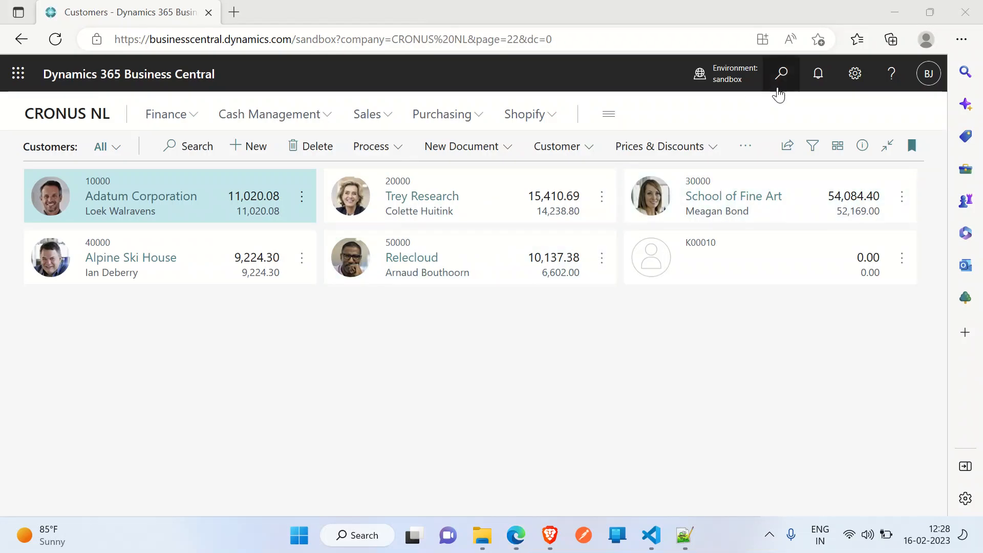
# Search 'flow' in Tell me and open the FlowFields list page
pyautogui.click(781, 73)
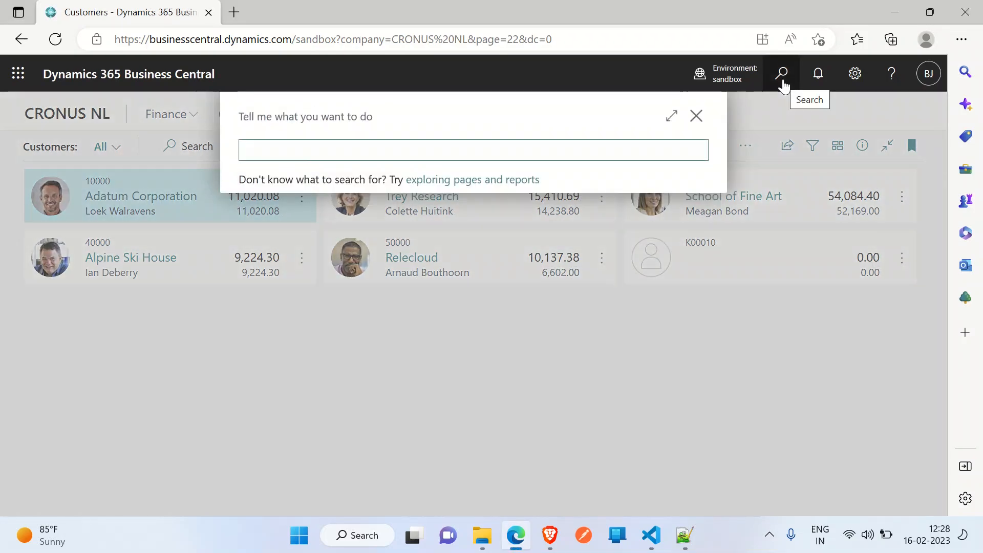
pyautogui.write('flo')
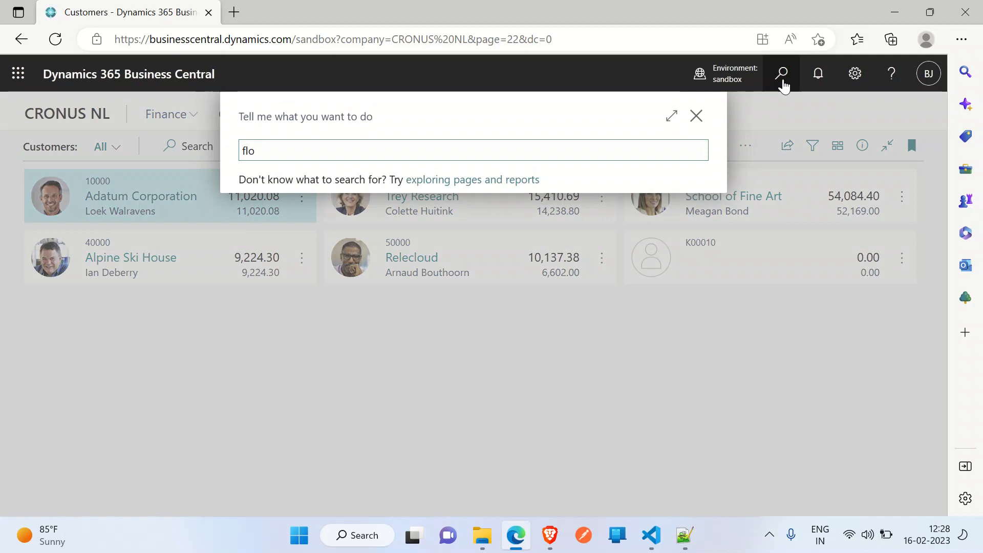
pyautogui.write('w')
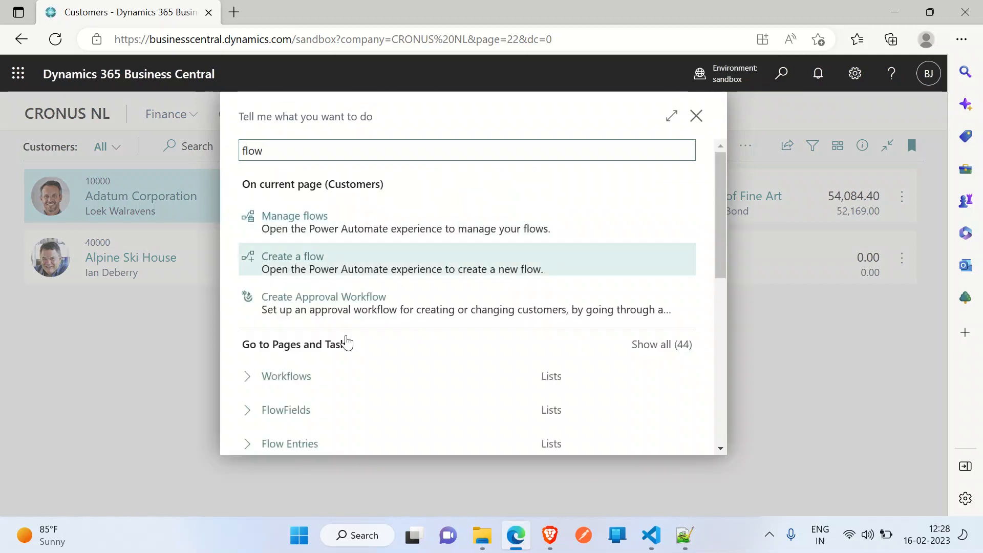
pyautogui.click(285, 410)
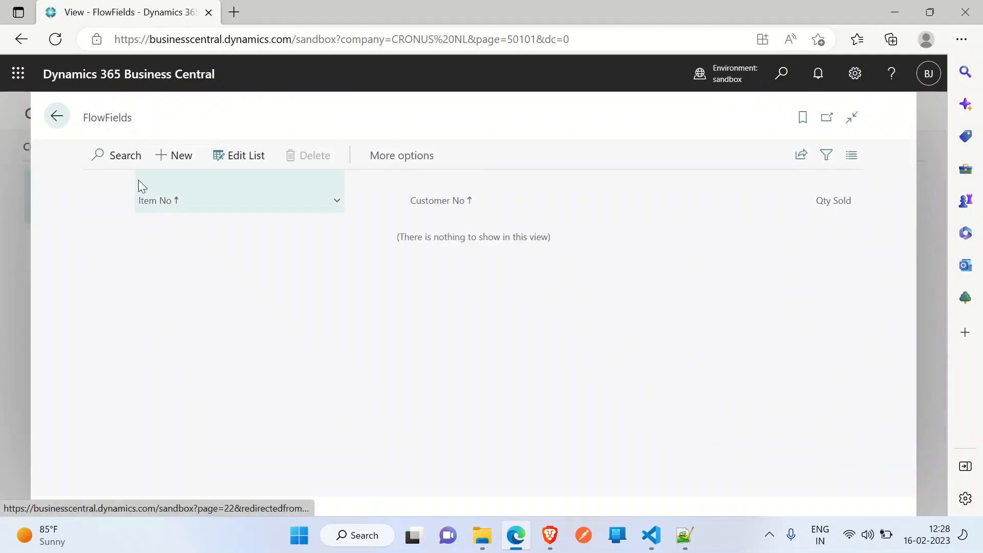
# Add a FlowFields line for item 1896-S with customer 10000
pyautogui.click(174, 155)
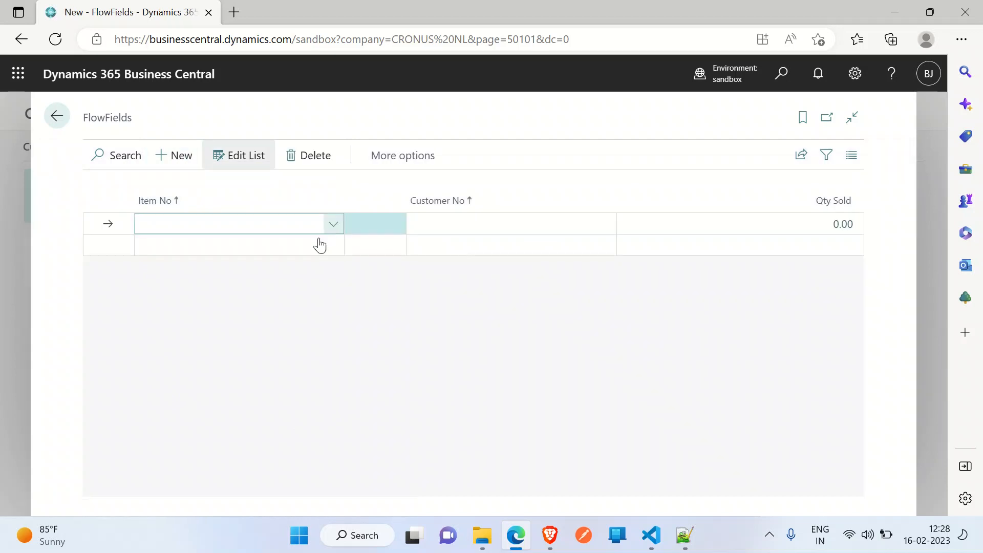
pyautogui.write('1896-S')
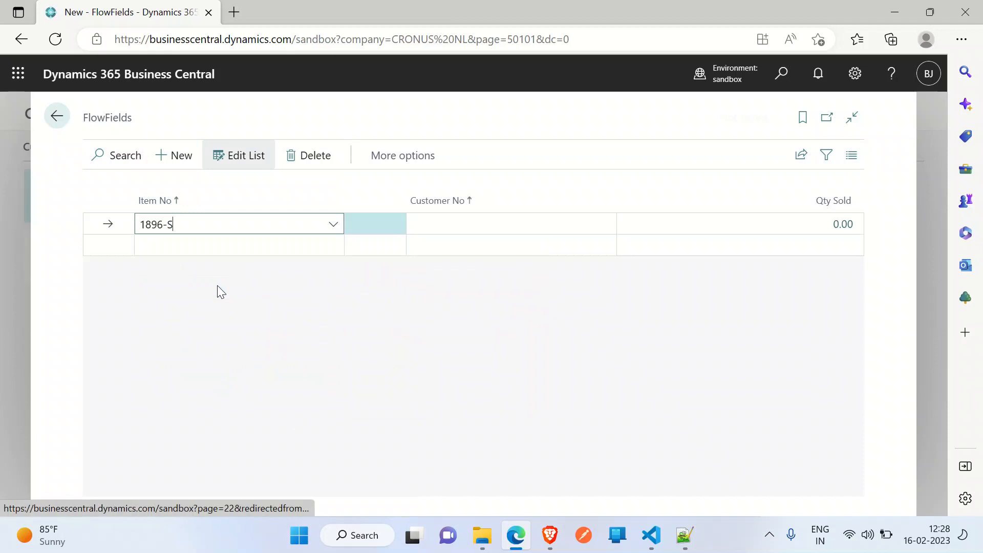
pyautogui.click(508, 224)
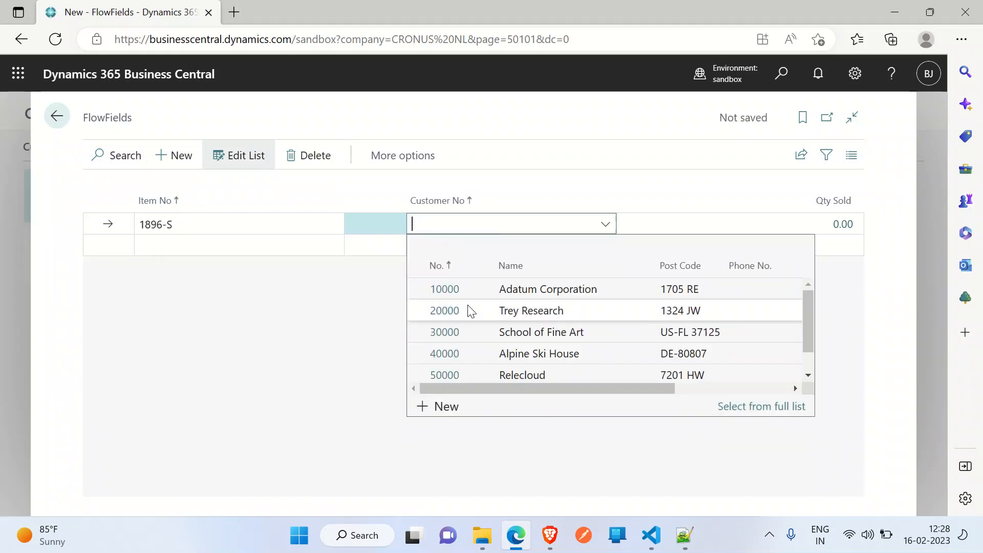
pyautogui.click(445, 289)
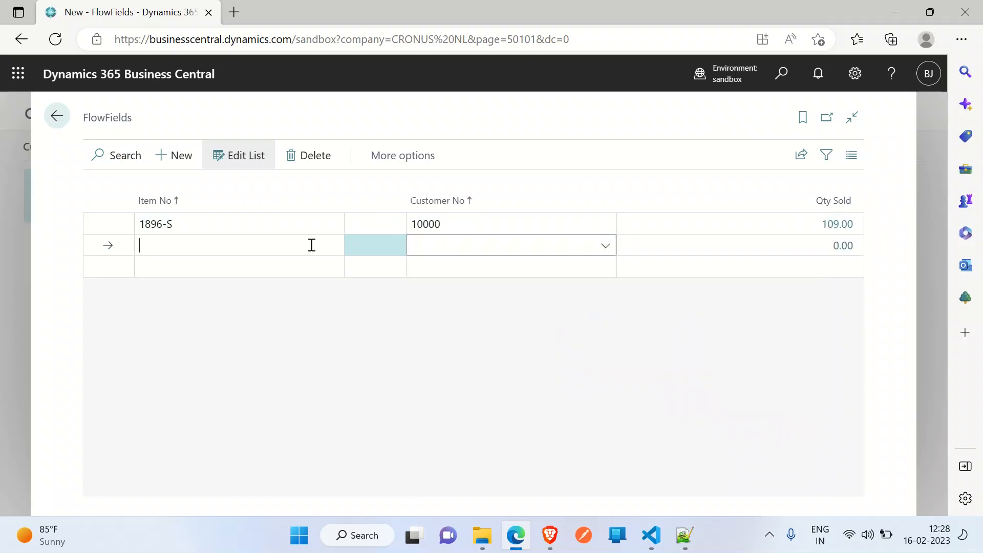
# Add a second line for item 1900-S with customer 20000
pyautogui.click(333, 245)
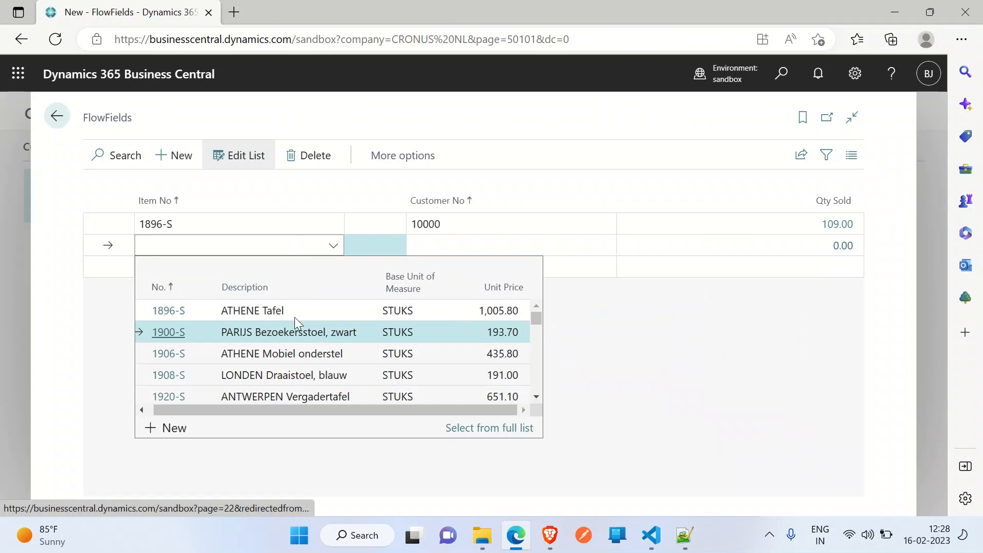
pyautogui.click(168, 332)
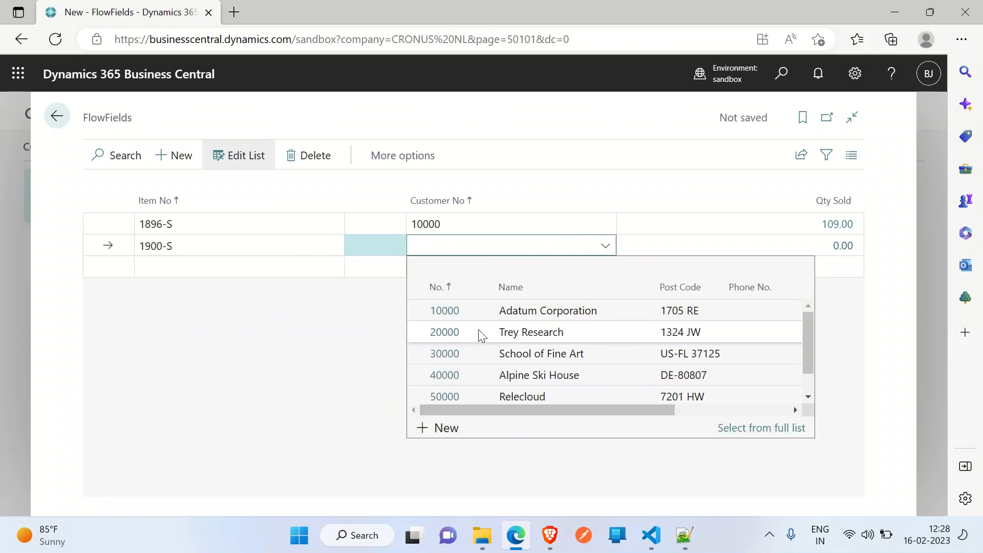
pyautogui.click(444, 332)
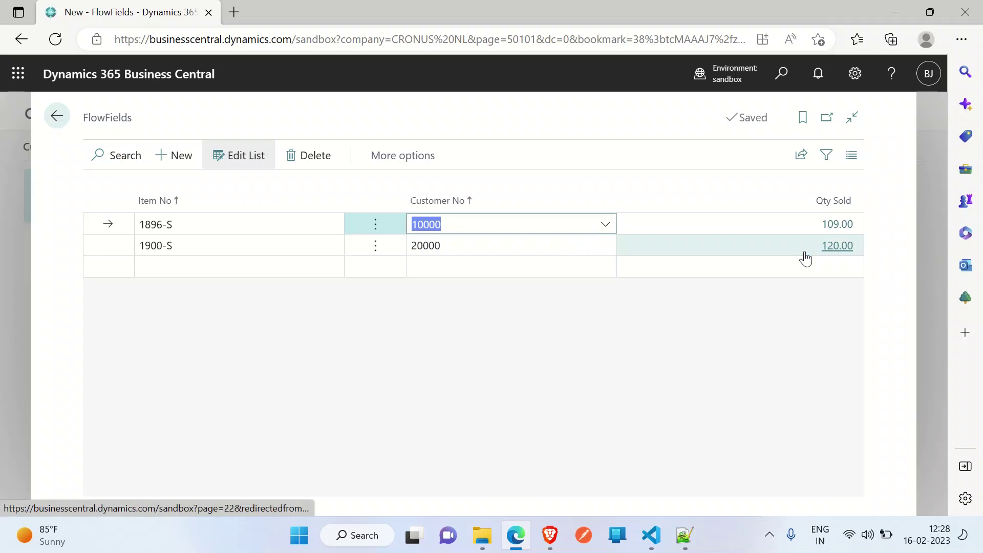
pyautogui.moveTo(837, 245)
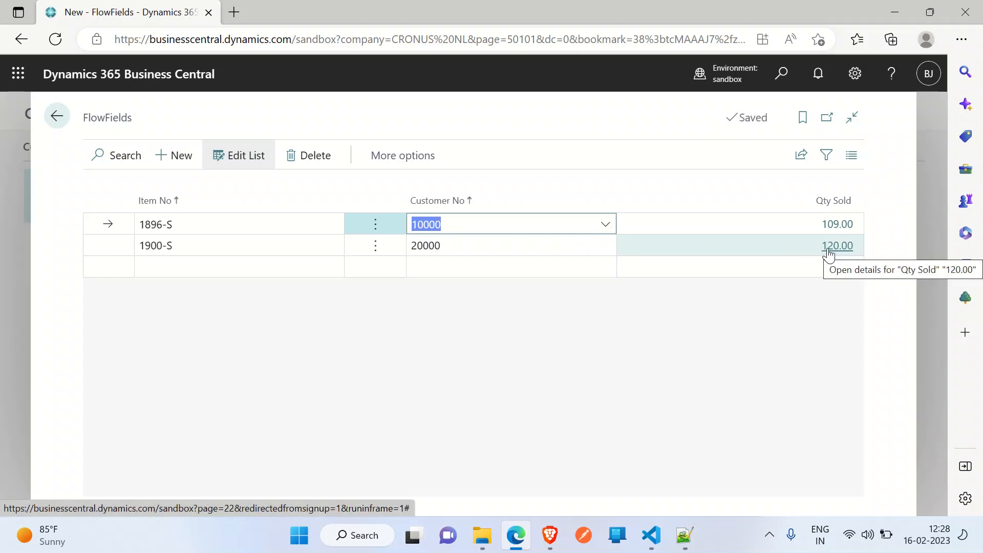
pyautogui.moveTo(834, 251)
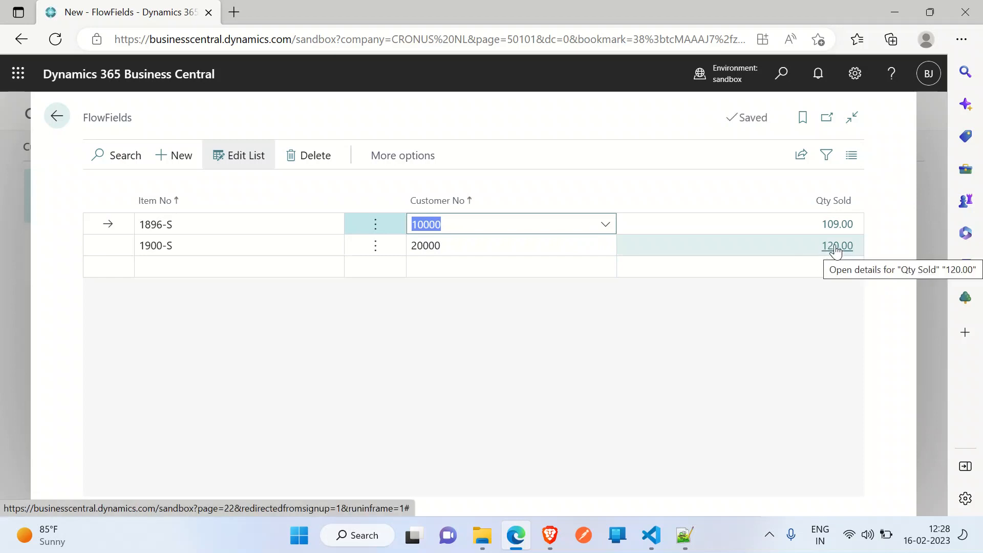
pyautogui.click(837, 245)
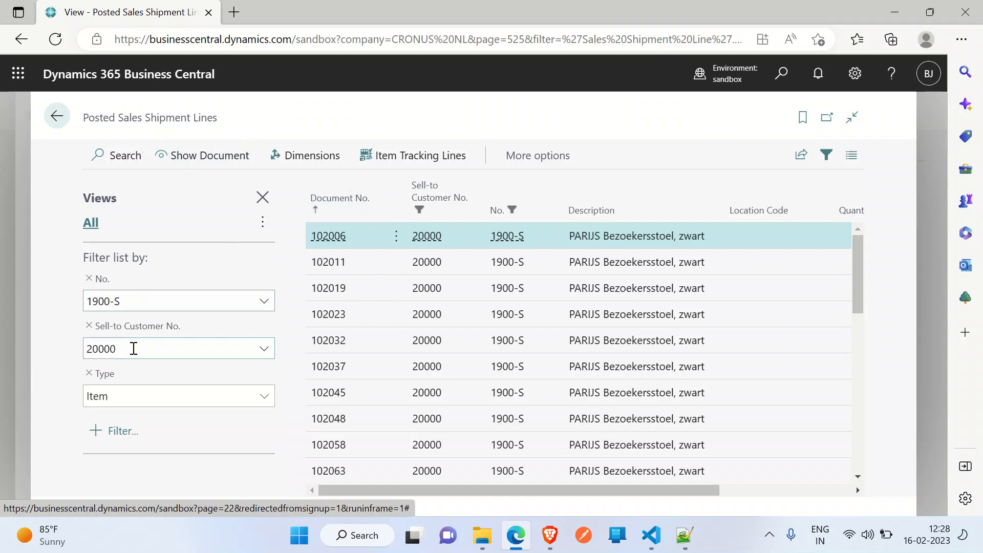
pyautogui.moveTo(758, 210)
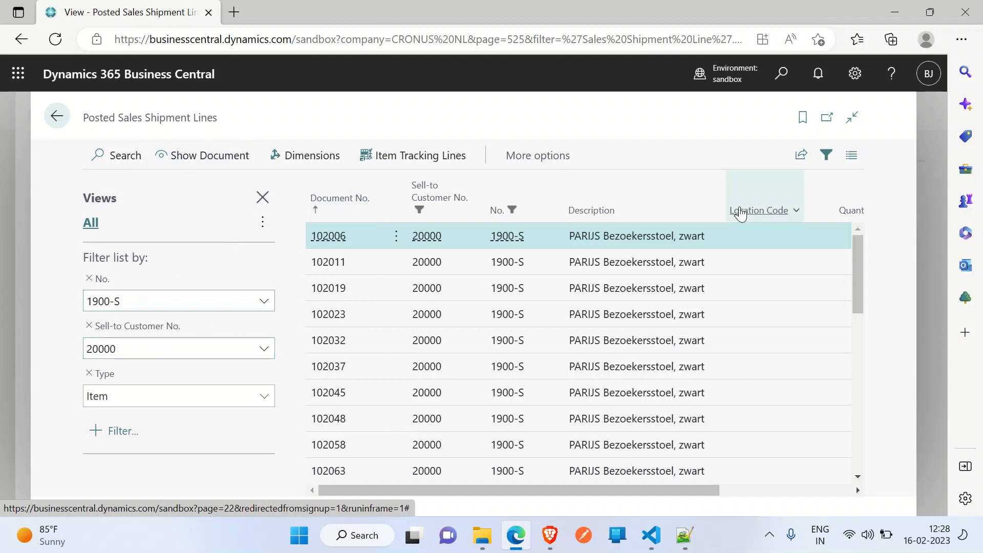
pyautogui.moveTo(374, 367)
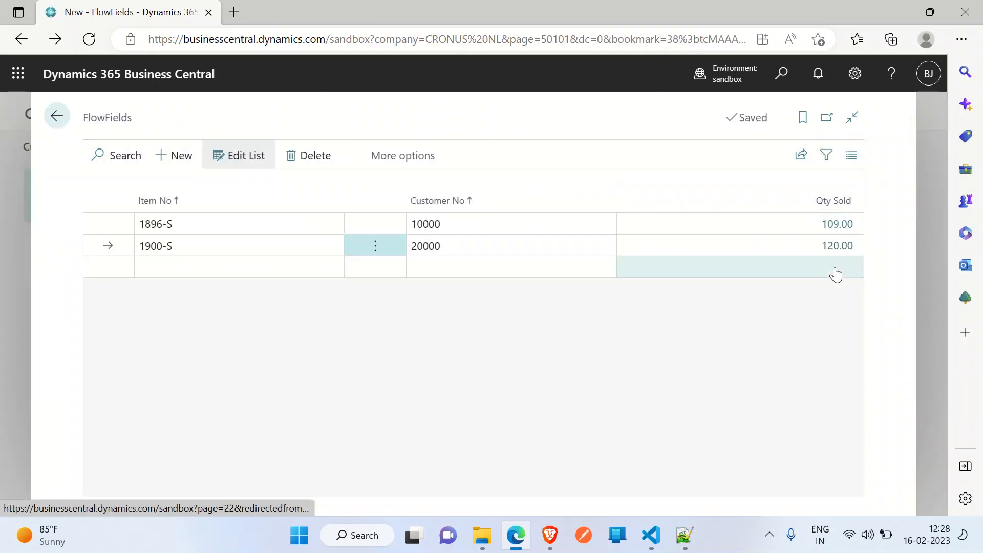
pyautogui.moveTo(131, 137)
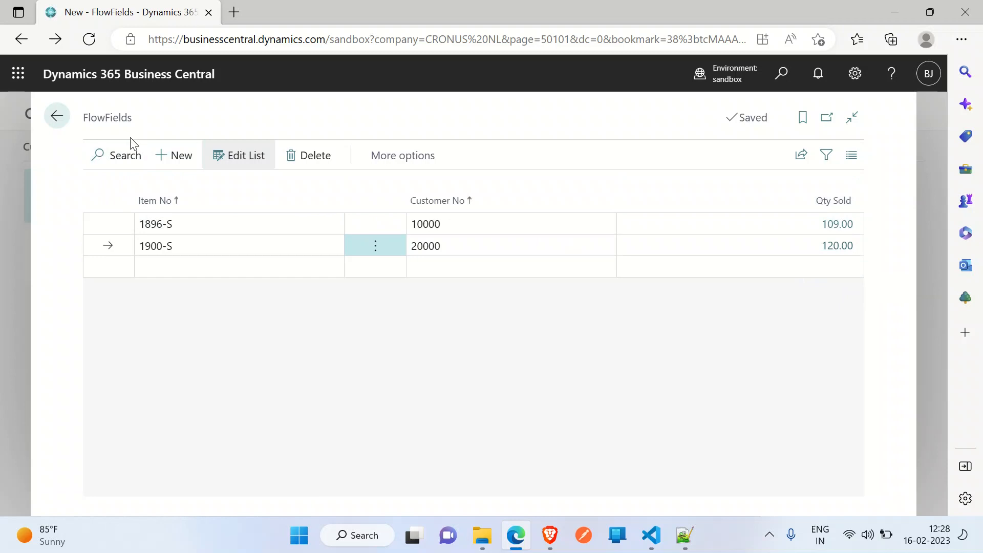
# Add a Location Filter of West under Filter totals by
pyautogui.click(826, 155)
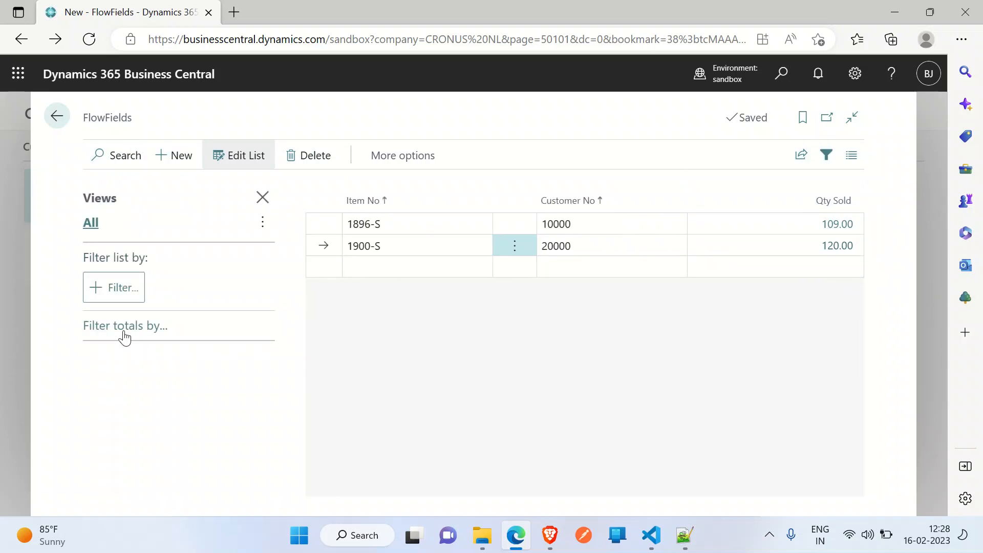
pyautogui.click(125, 326)
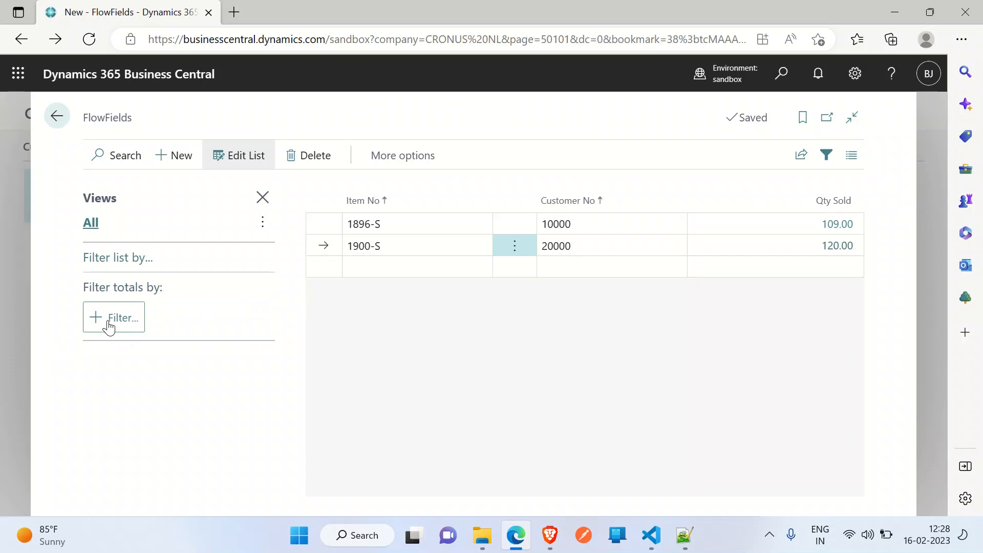
pyautogui.click(113, 318)
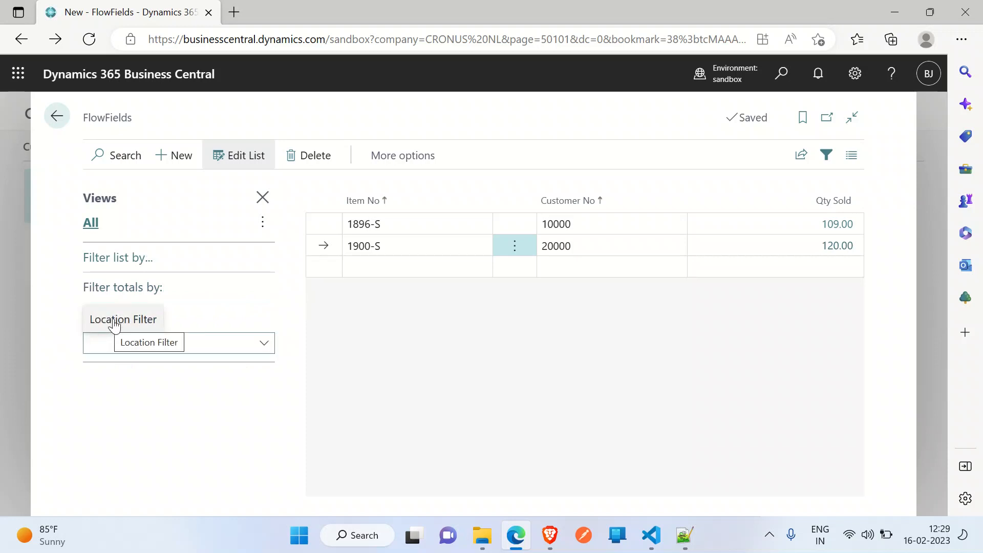
pyautogui.click(178, 343)
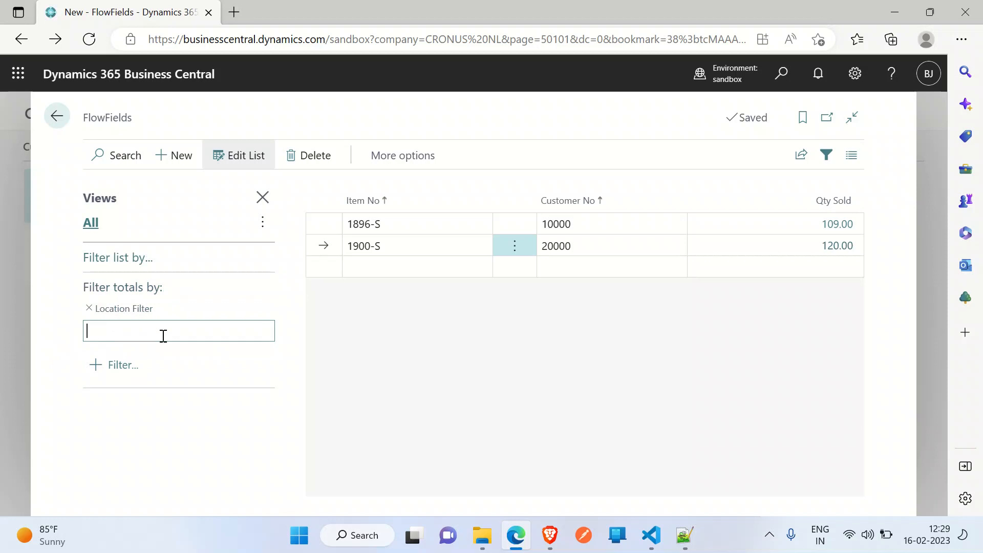
pyautogui.write('West')
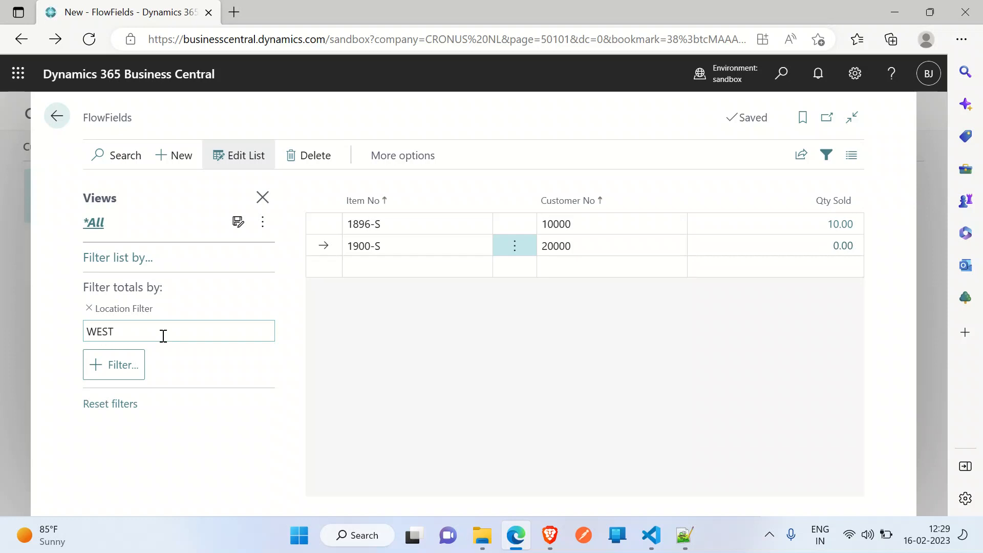
pyautogui.moveTo(840, 224)
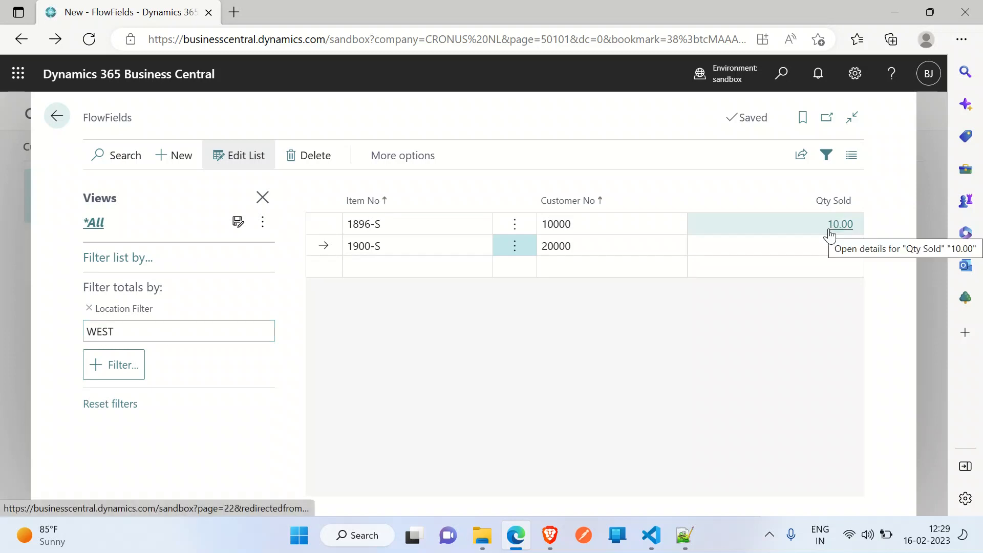
pyautogui.moveTo(832, 233)
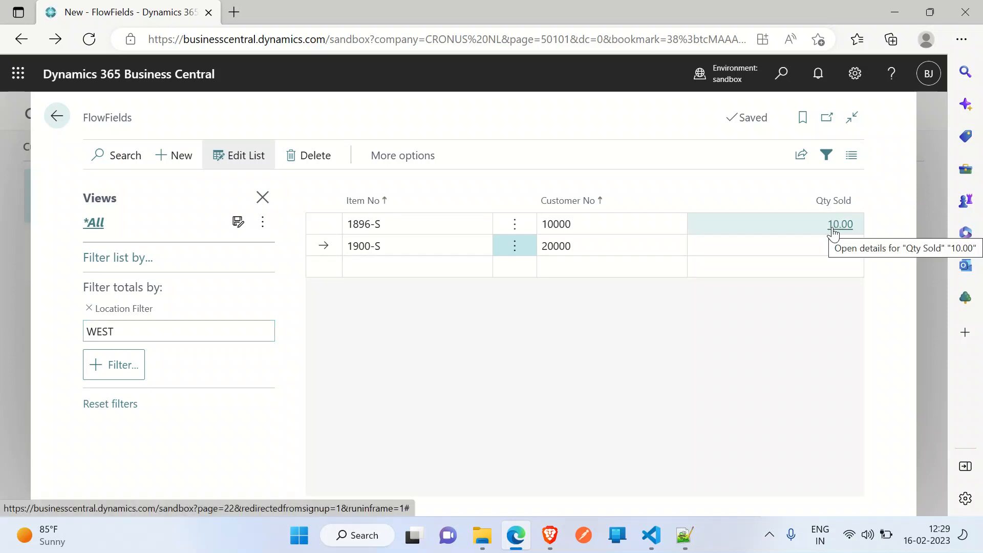
pyautogui.moveTo(843, 246)
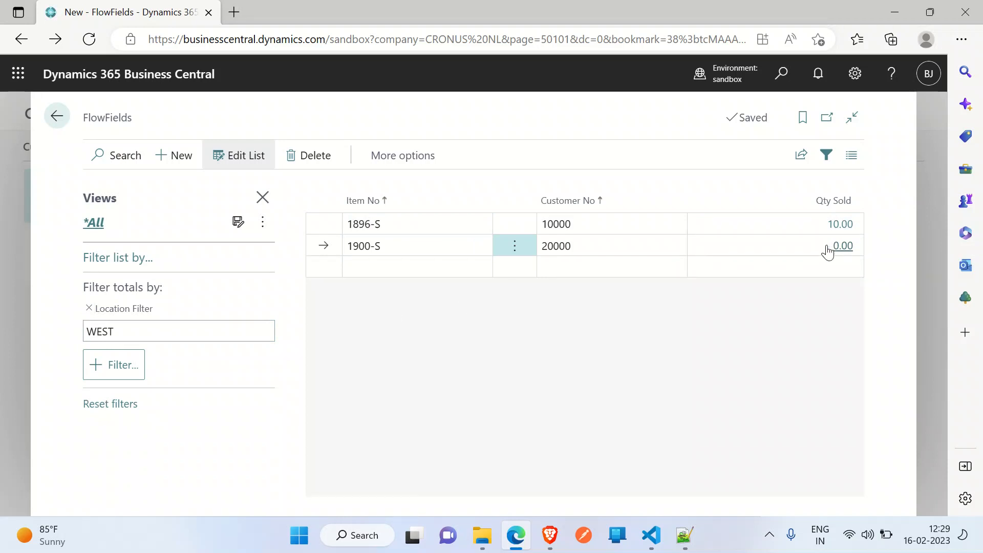
pyautogui.click(843, 245)
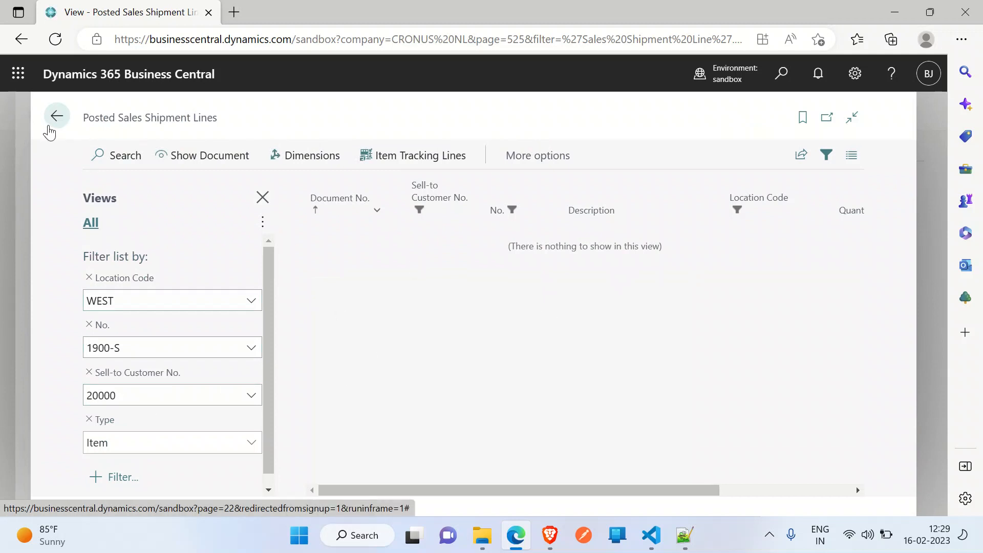
pyautogui.click(57, 117)
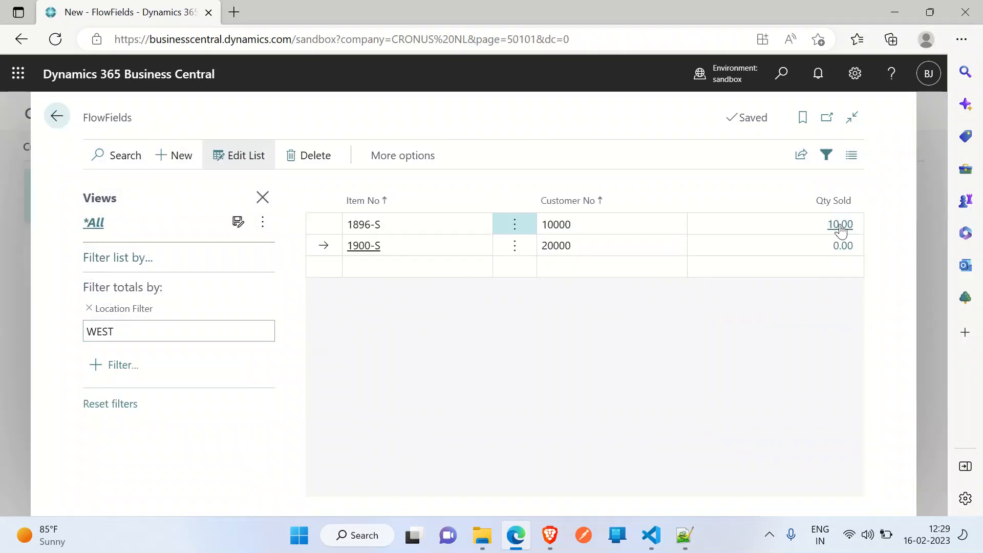
pyautogui.click(840, 225)
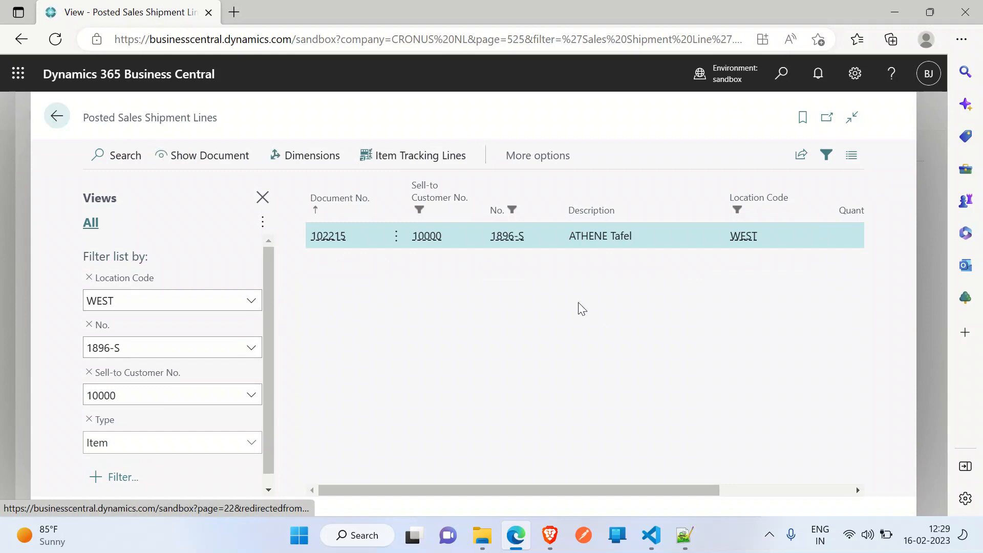
pyautogui.hscroll(3)
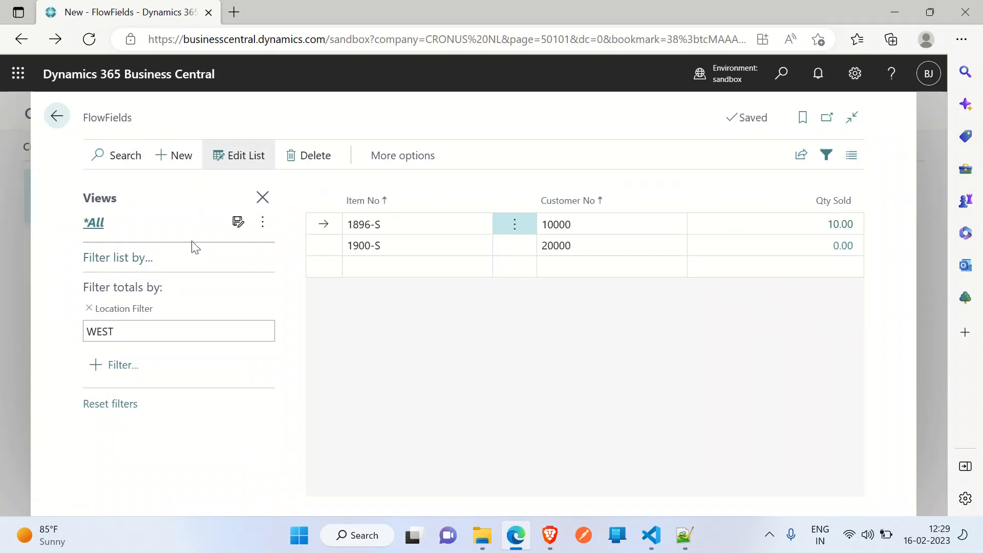
pyautogui.moveTo(447, 317)
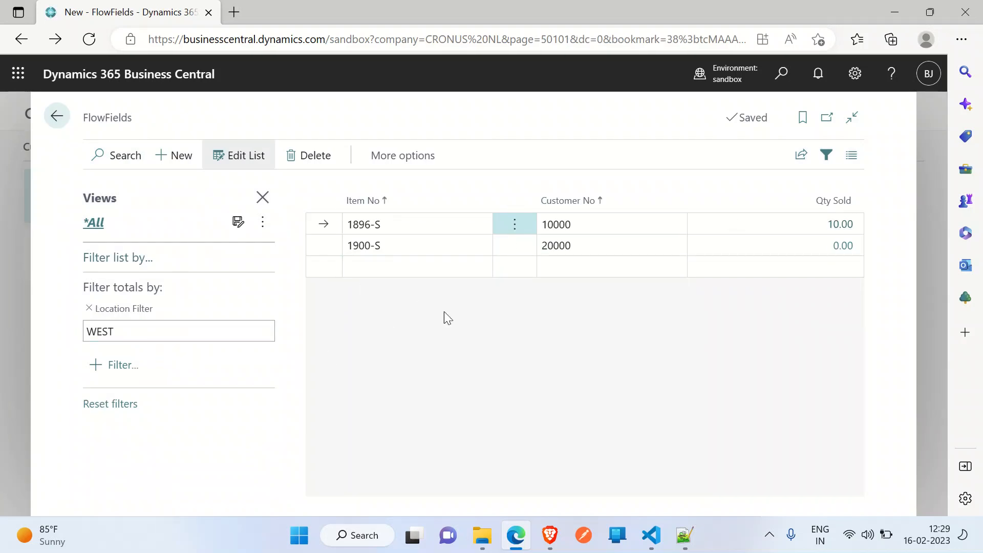
pyautogui.moveTo(312, 239)
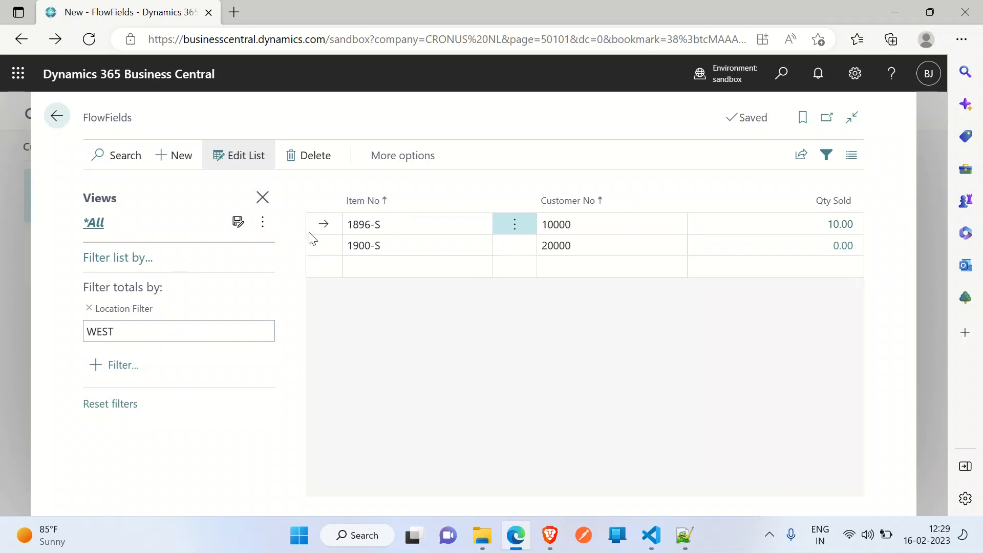
pyautogui.moveTo(148, 293)
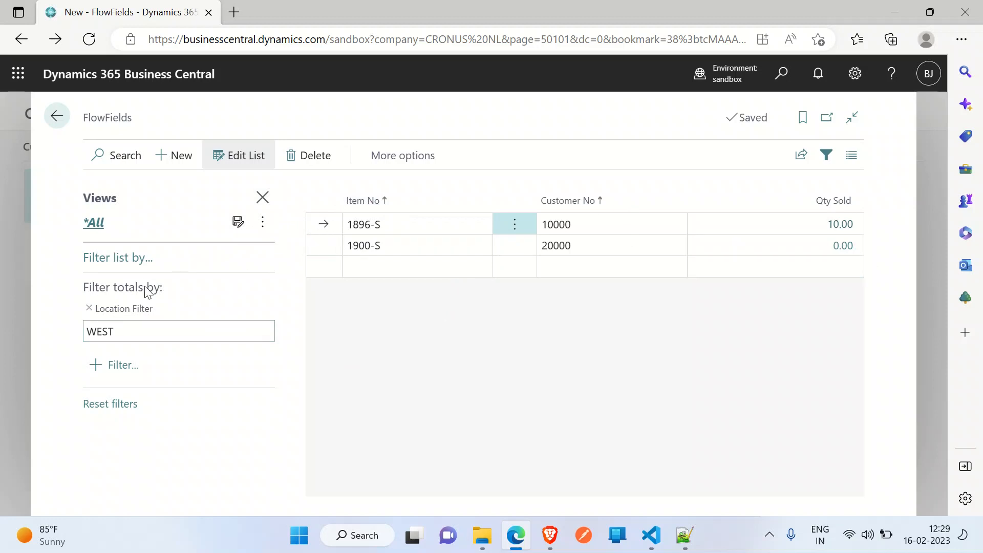
pyautogui.moveTo(713, 245)
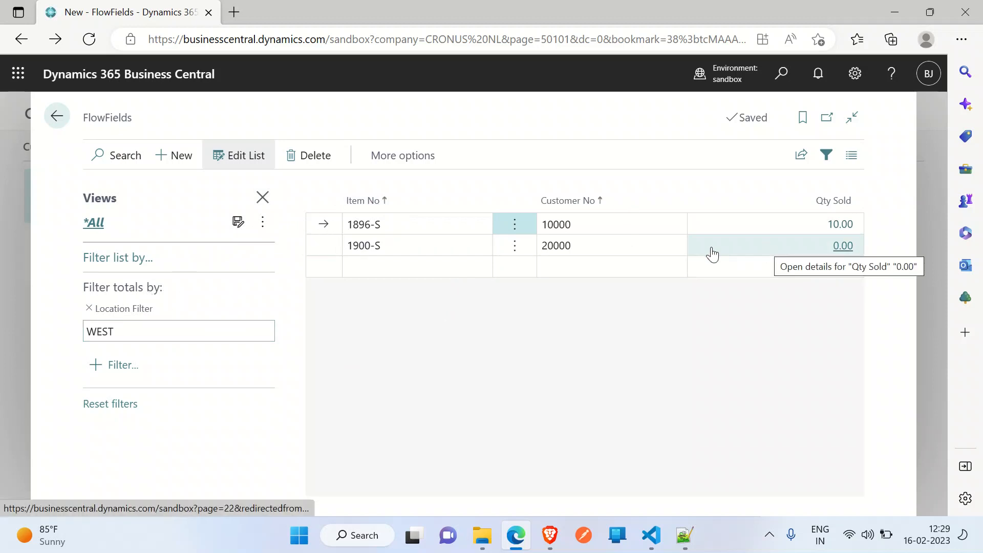
pyautogui.moveTo(324, 266)
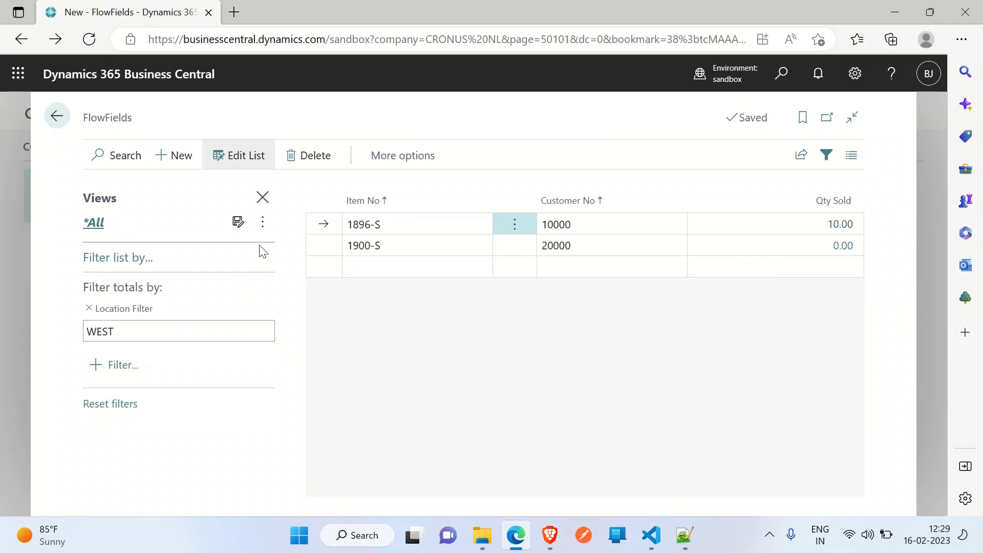
pyautogui.moveTo(419, 33)
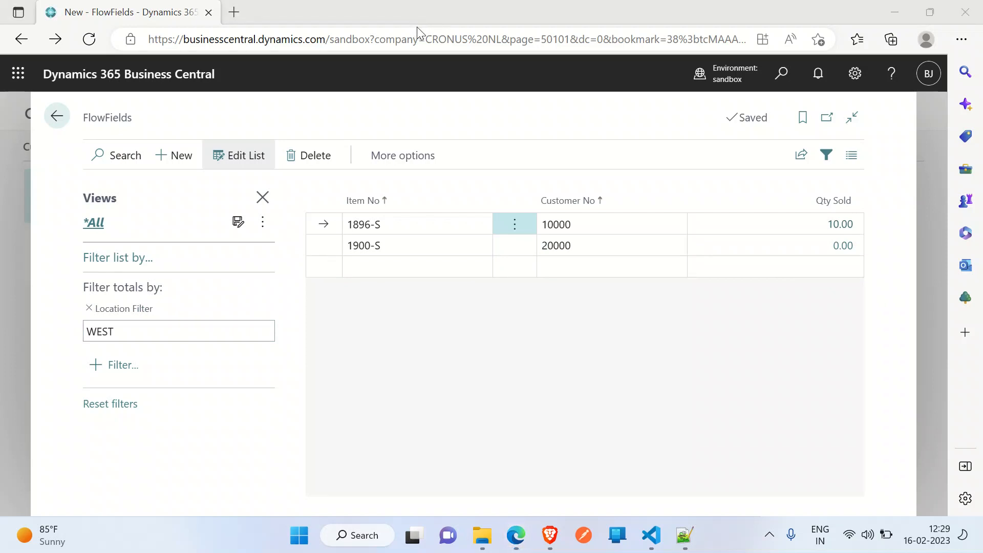
pyautogui.moveTo(509, 372)
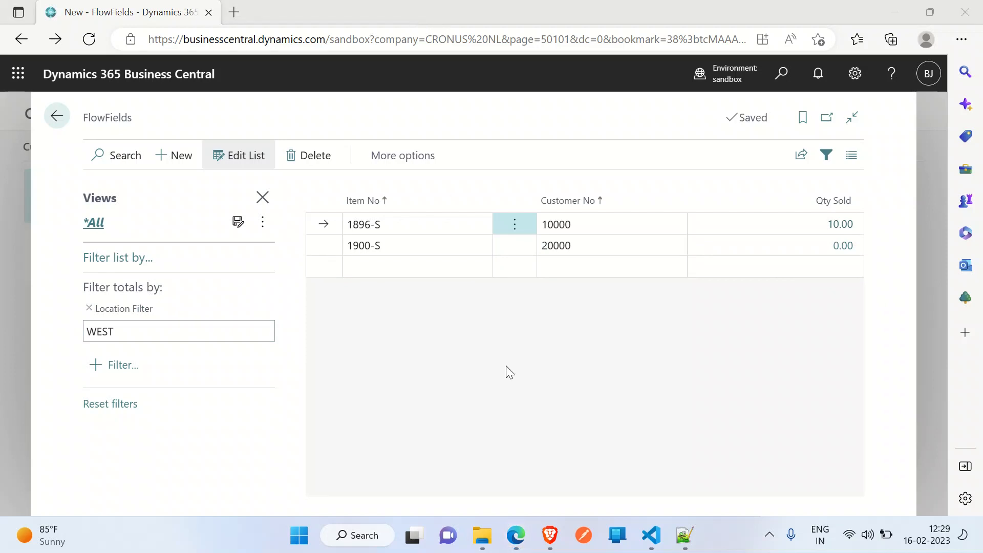
pyautogui.moveTo(406, 73)
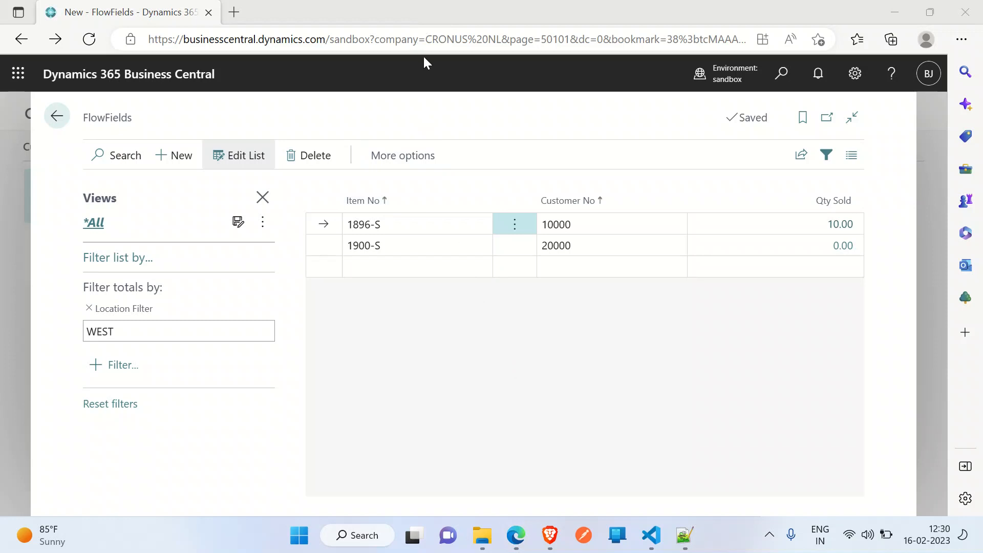
pyautogui.moveTo(424, 106)
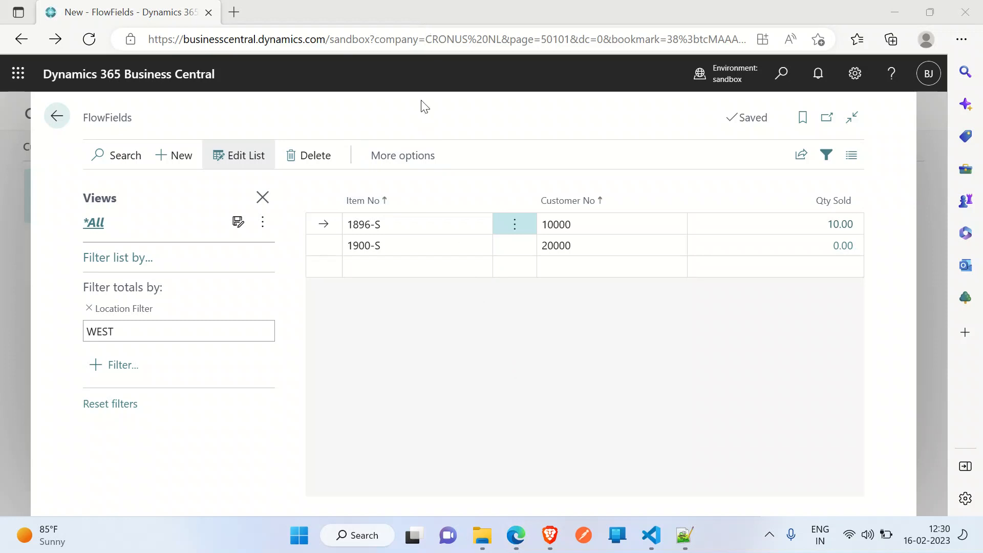